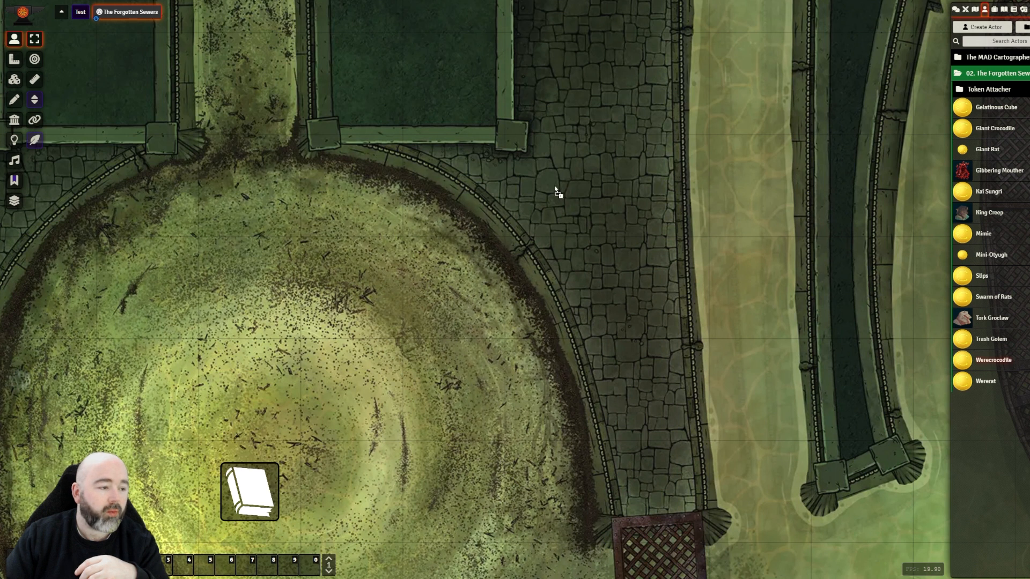
Drop a Werecrocodile token onto the Forgotten Sewers walkway and open its character sheet.
drag(998, 360, 555, 187)
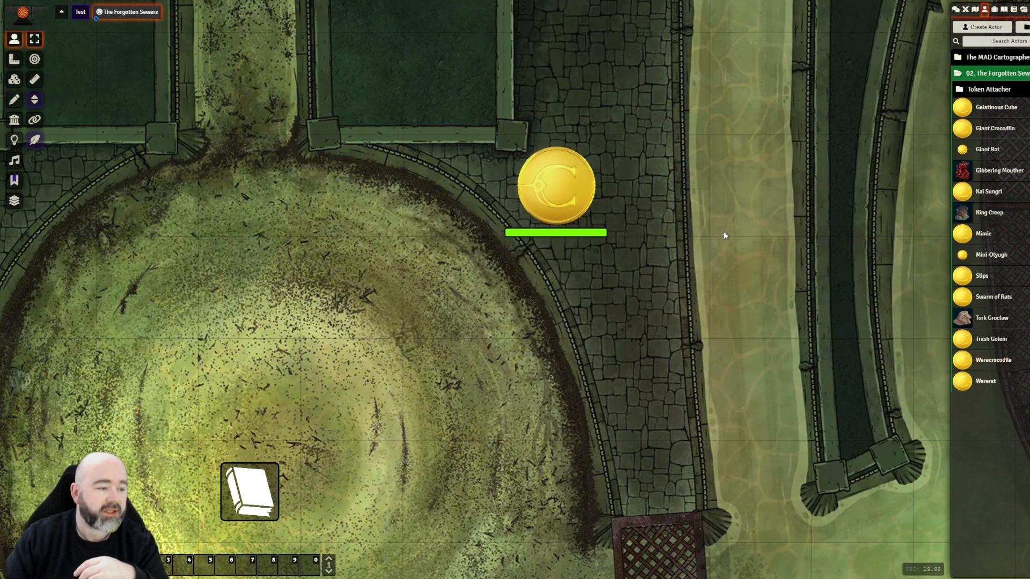
click(555, 184)
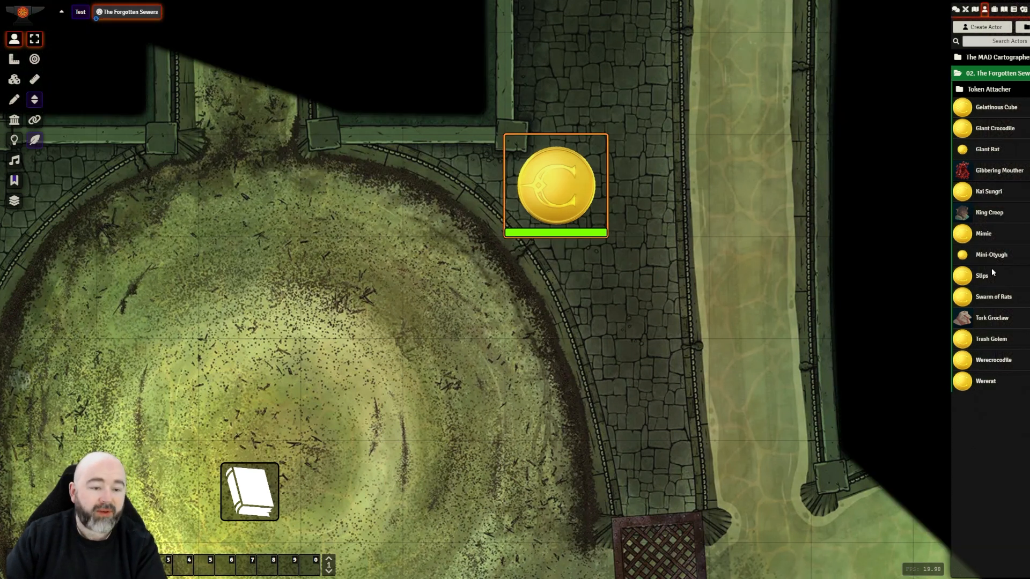
double_click(556, 184)
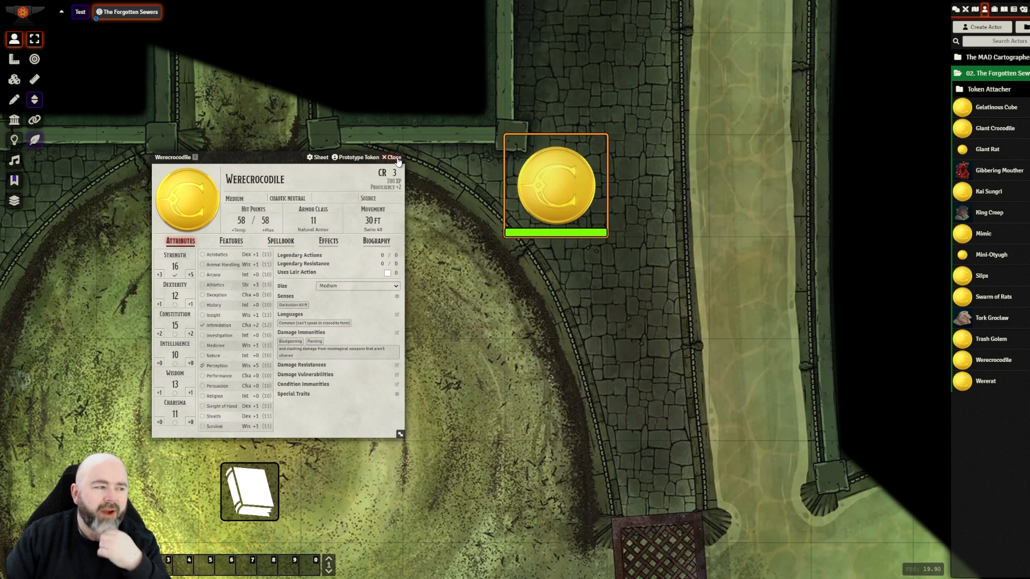
click(392, 157)
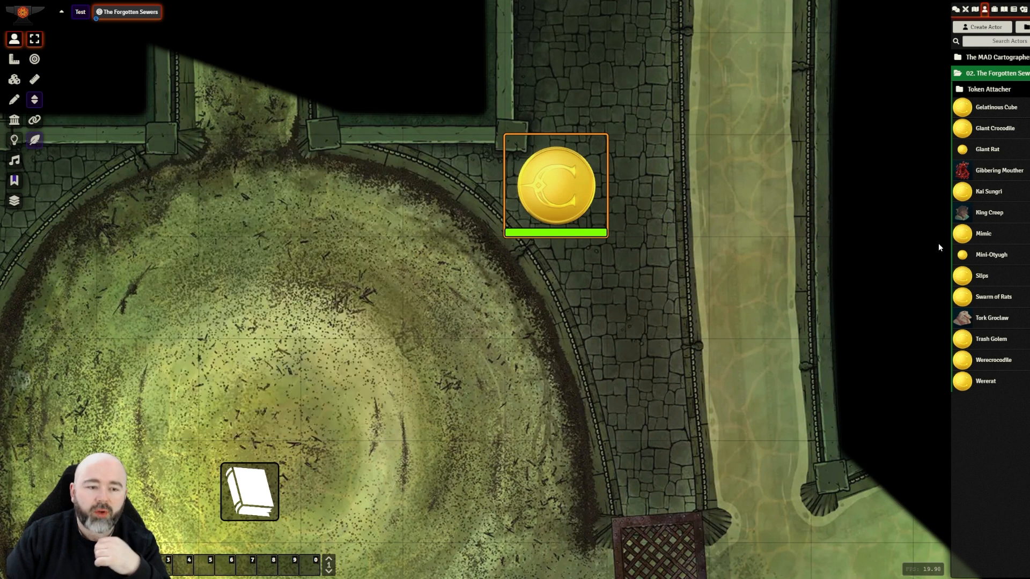
mouse_move(736, 242)
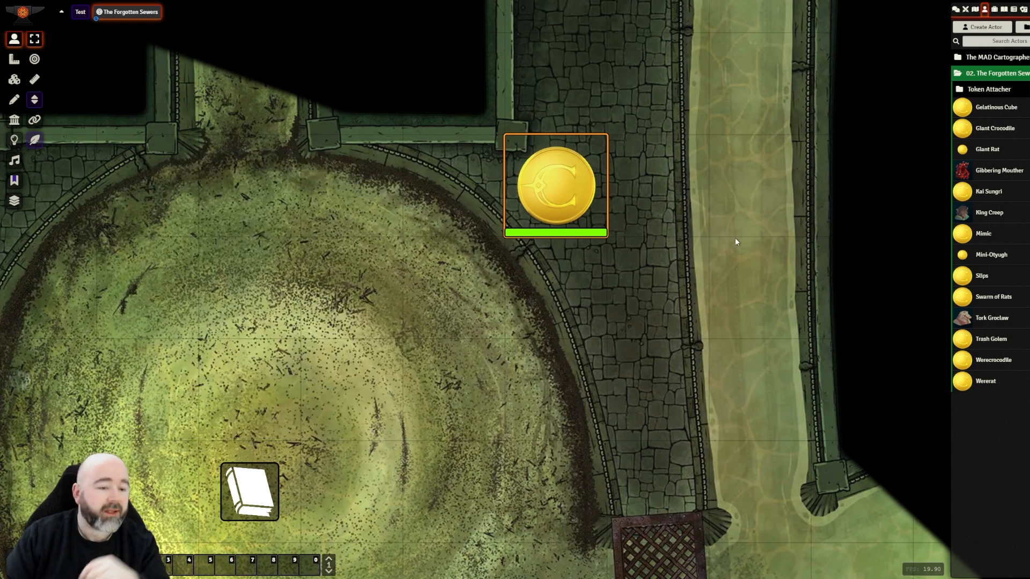
double_click(555, 184)
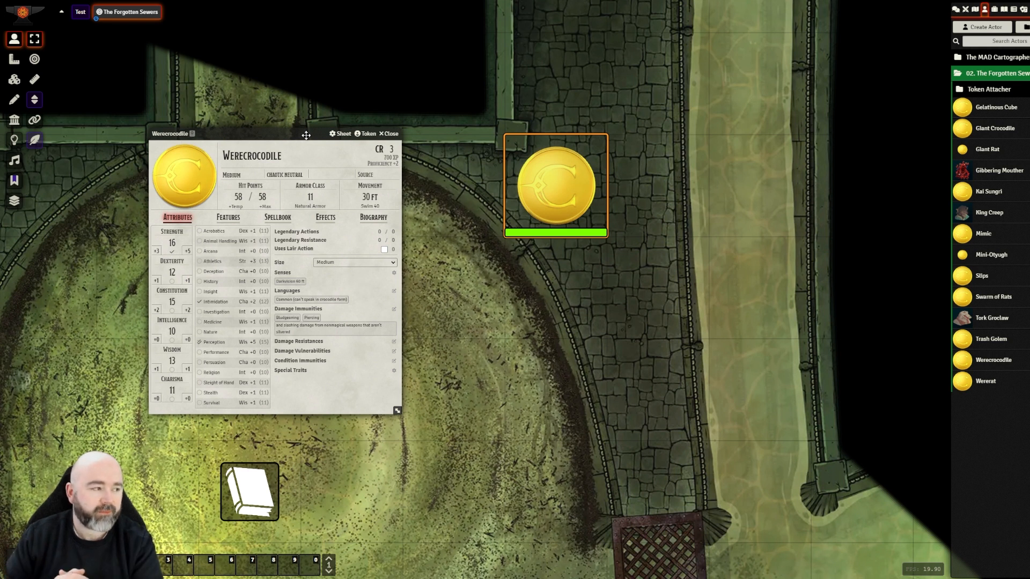
Rename the Werecrocodile token to 'Warrior' in its Token Configuration.
click(369, 134)
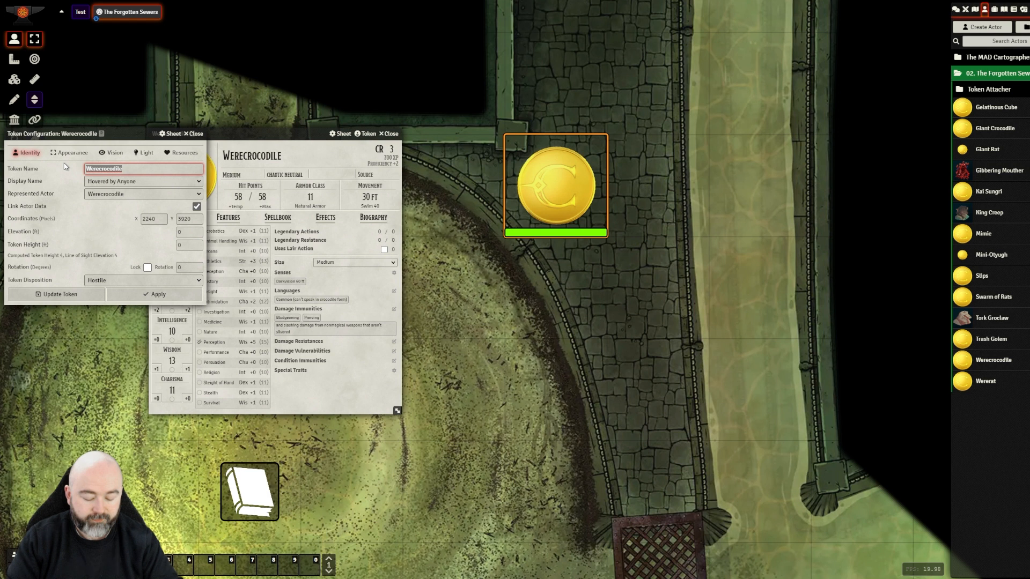
text(W)
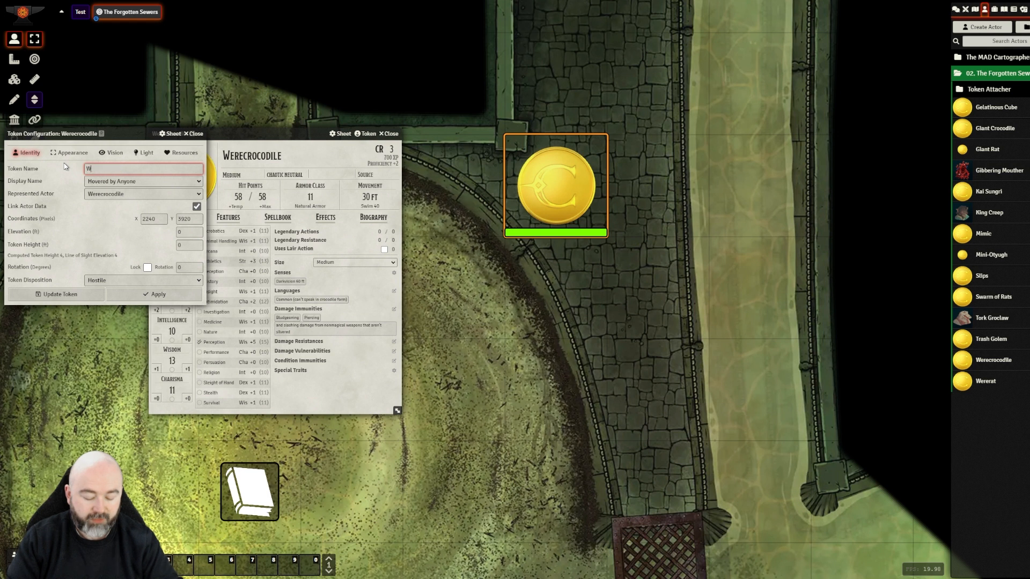
text(arrior)
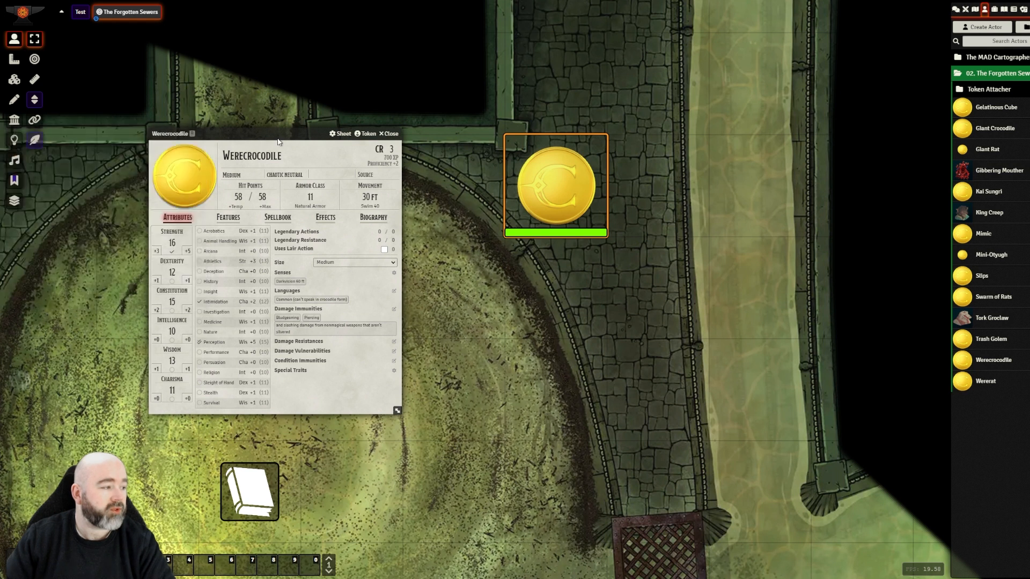
mouse_move(416, 141)
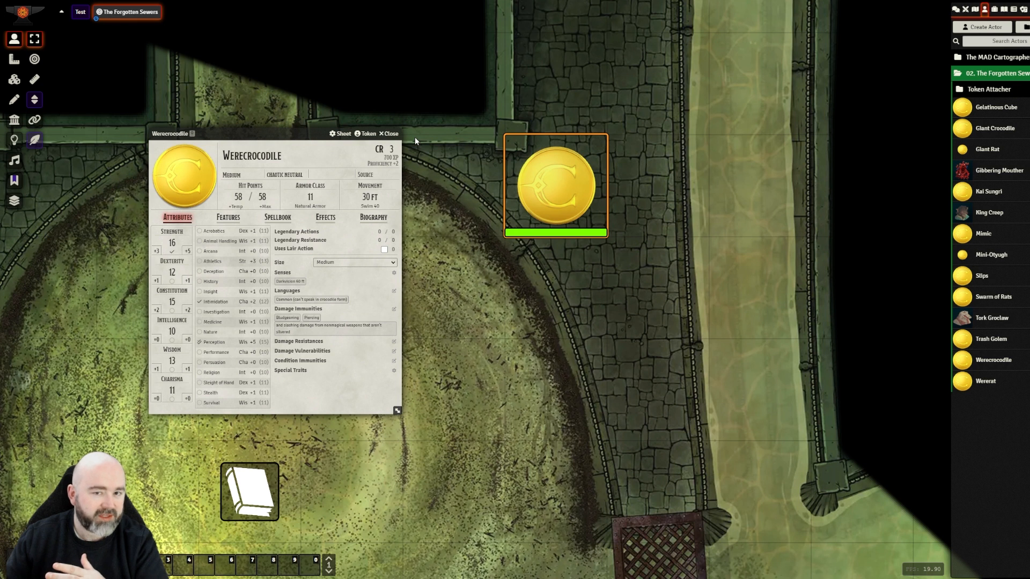
mouse_move(497, 179)
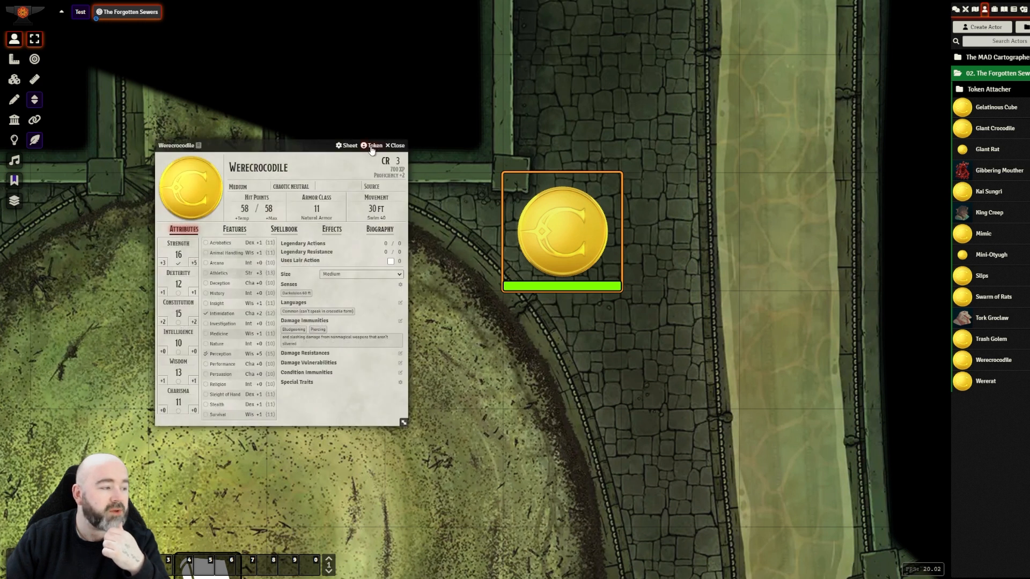
Set the actor portrait to the axe-wielding warrior image and rename it John Smith.
click(374, 145)
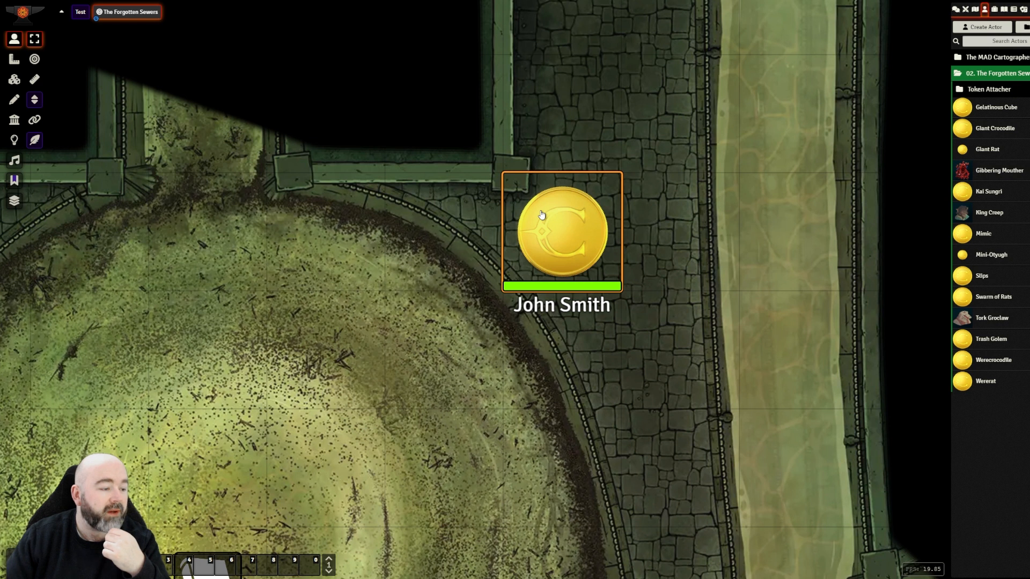
double_click(561, 230)
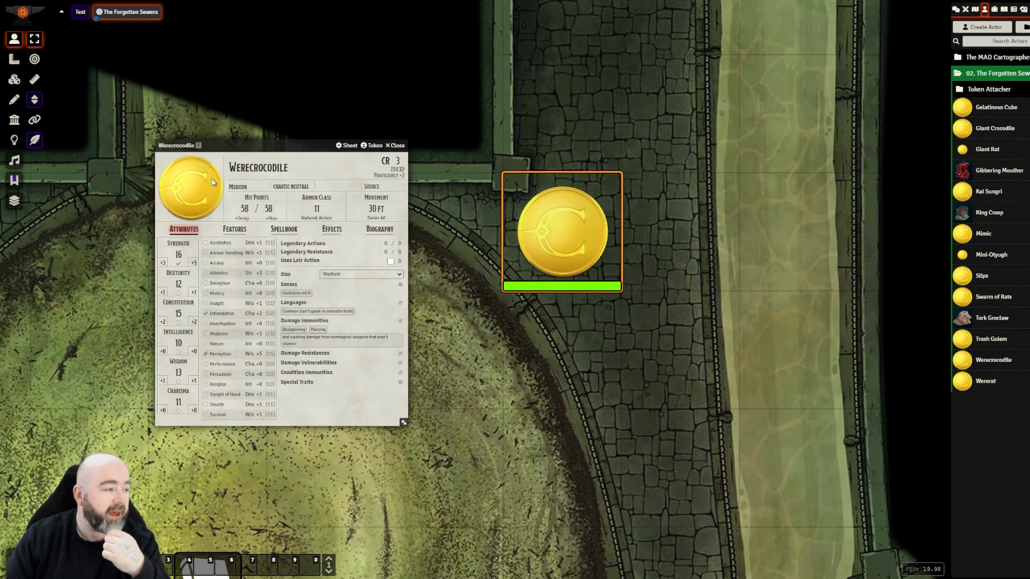
click(190, 187)
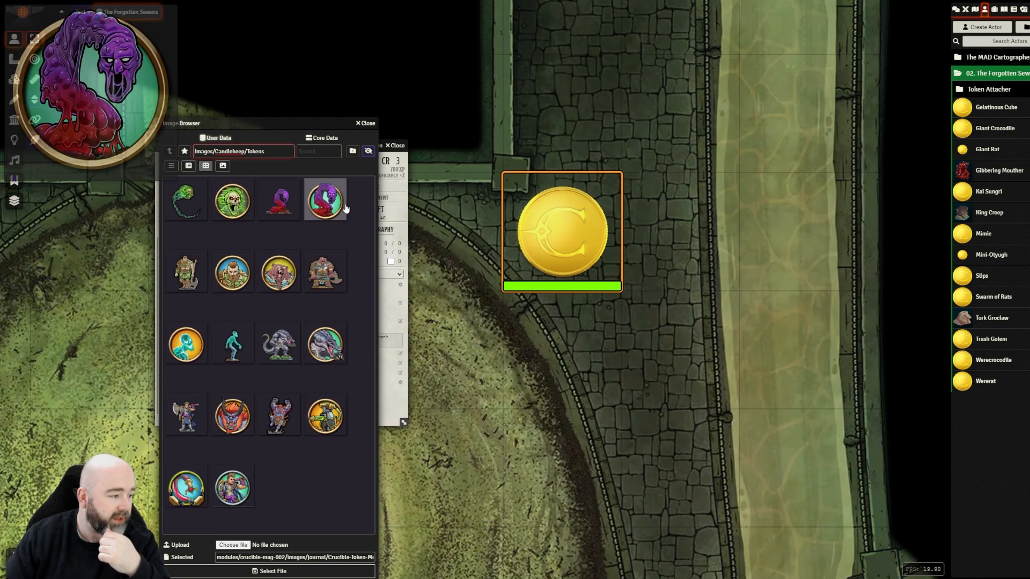
click(186, 270)
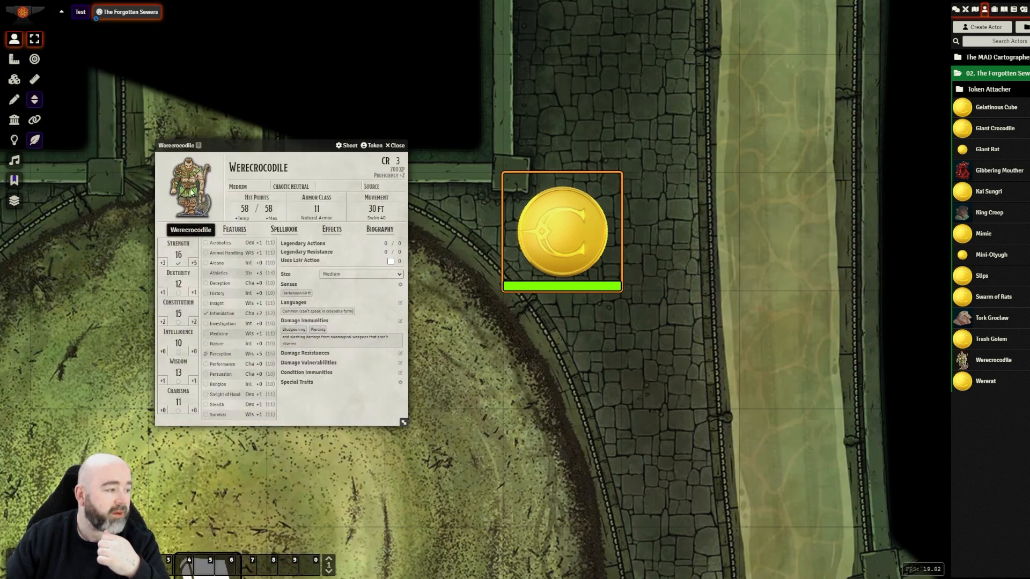
click(296, 168)
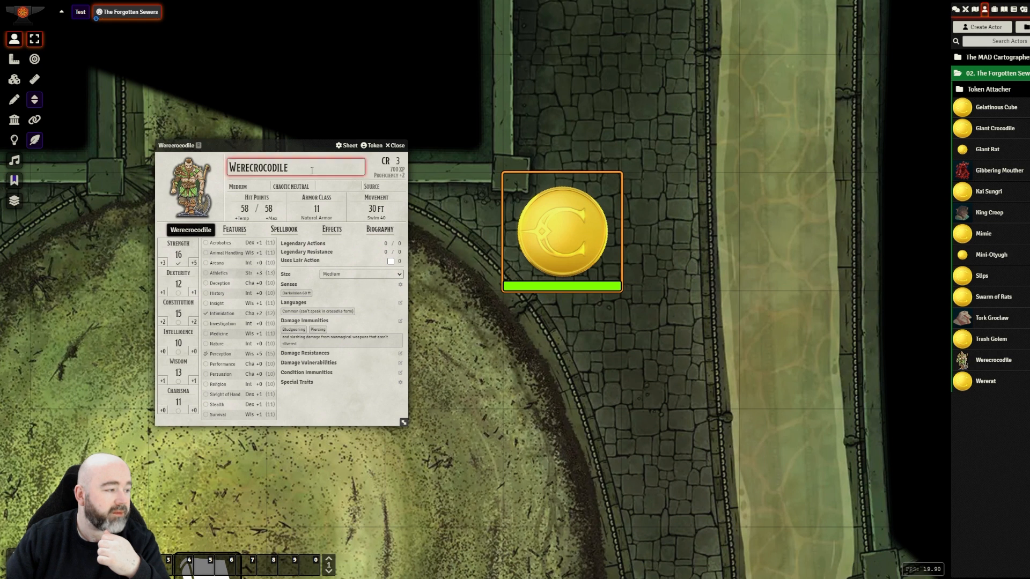
text(John Smith)
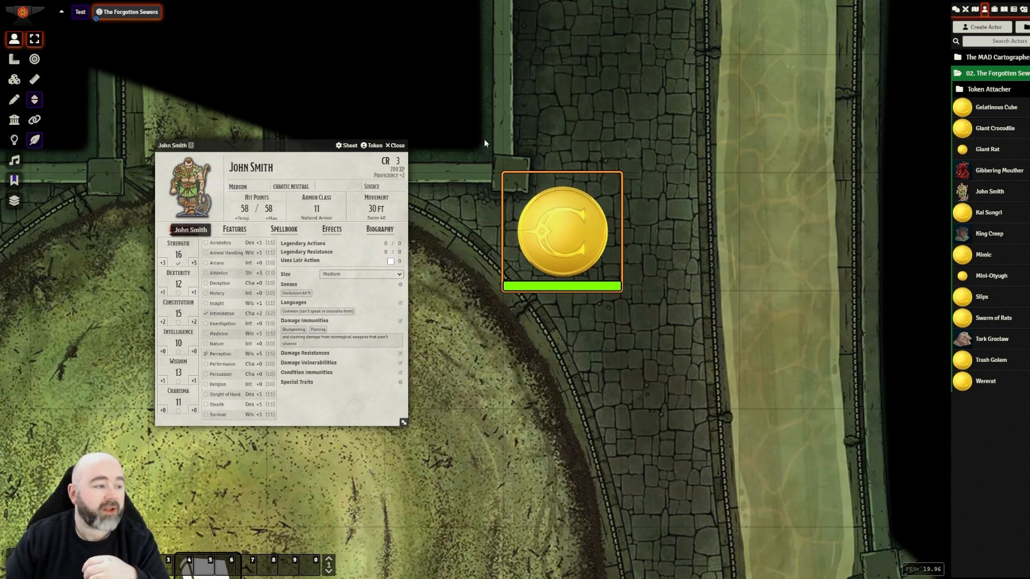
View John Smith's full character artwork from the Actors sidebar, then close it.
click(395, 145)
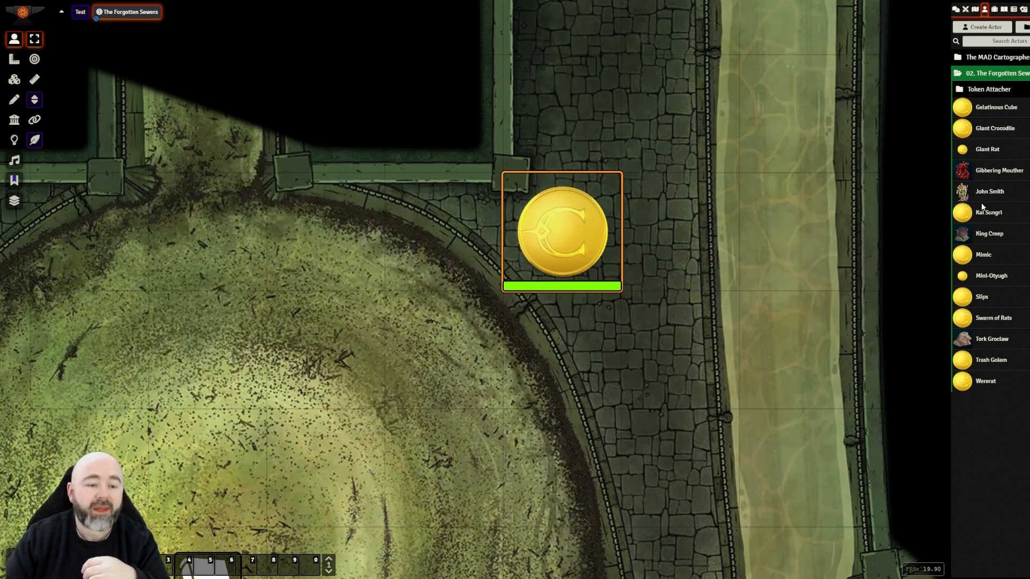
right_click(989, 212)
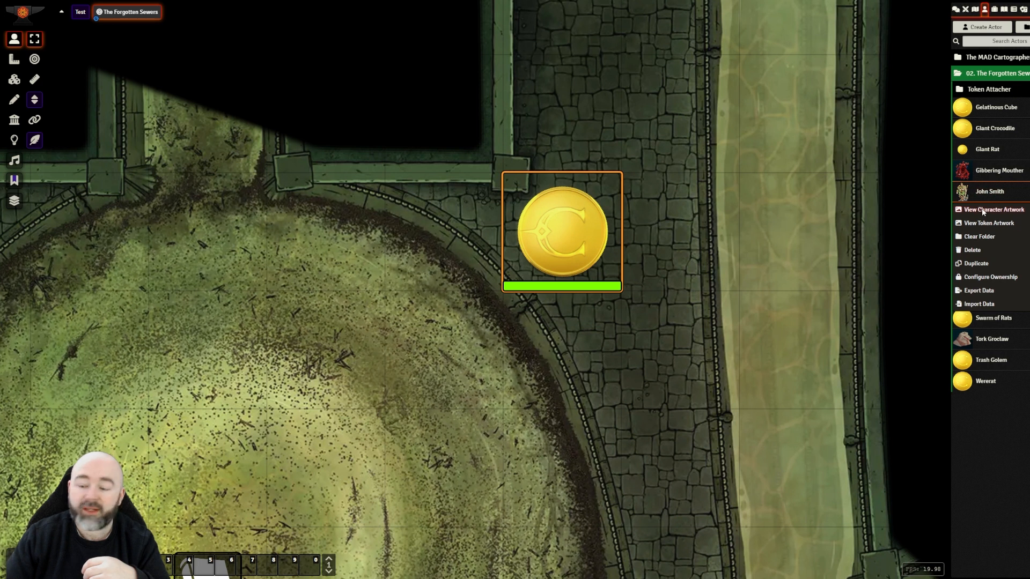
click(992, 209)
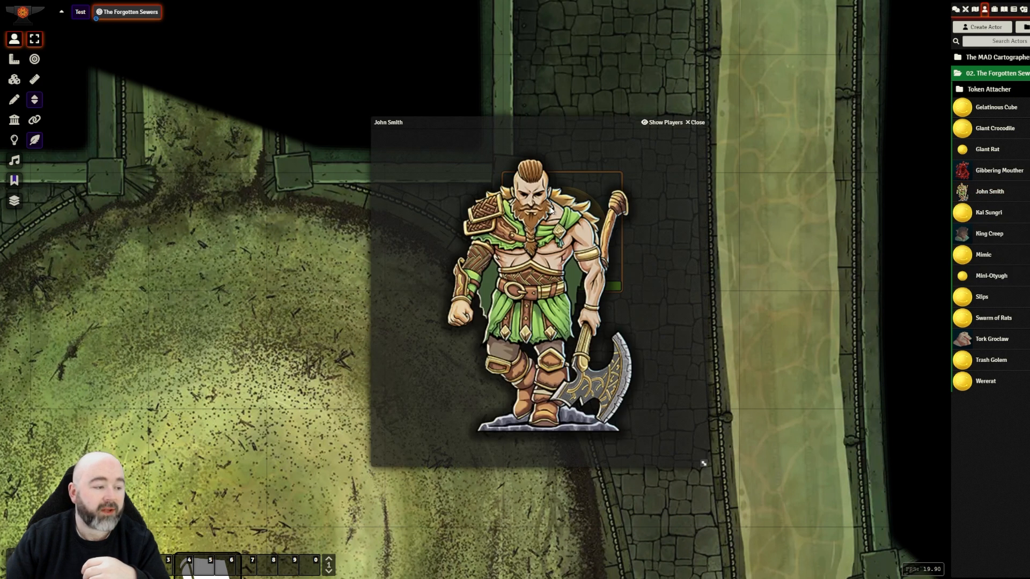
click(1003, 8)
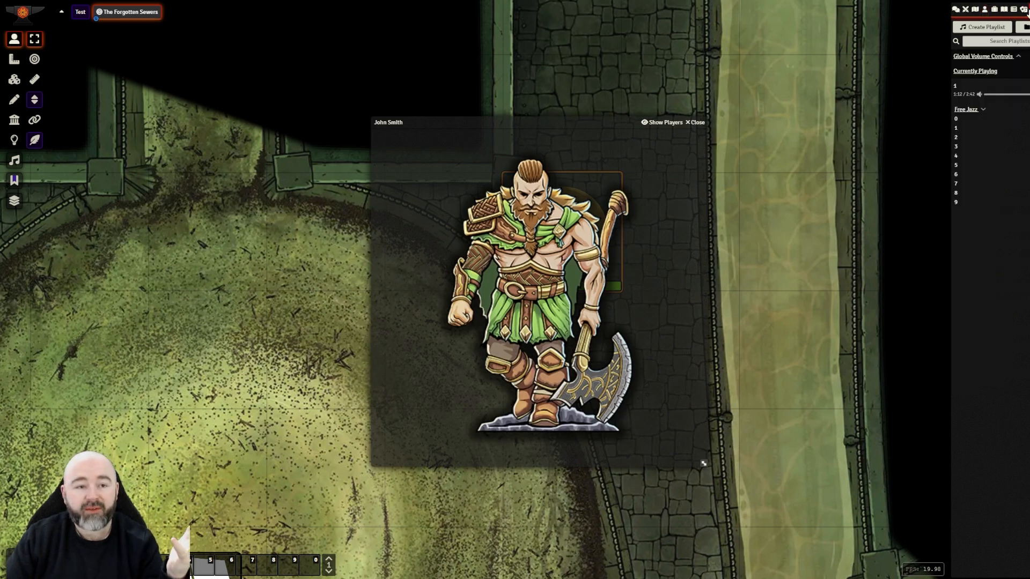
click(955, 9)
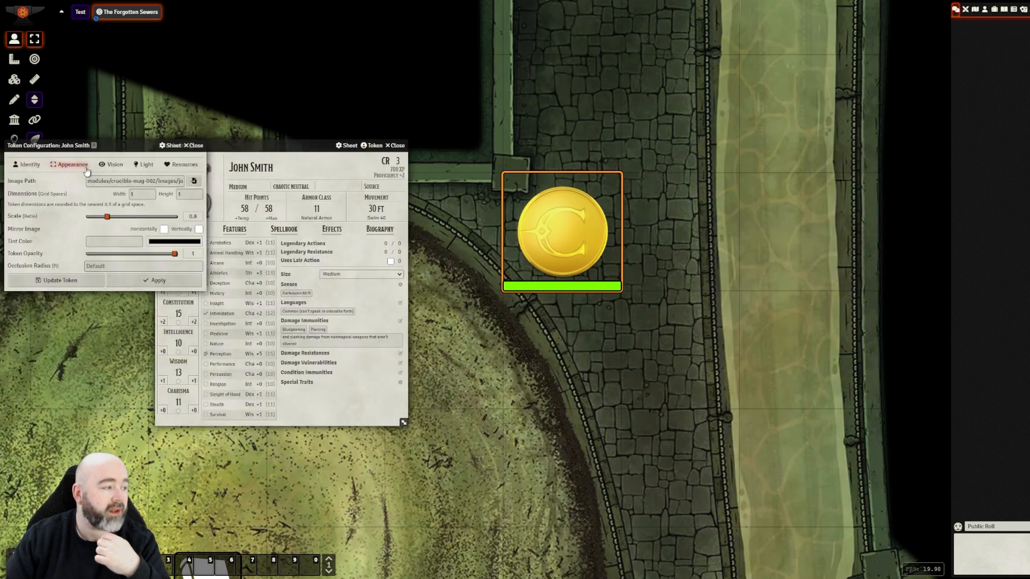
Set John Smith's token image to the bearded warrior portrait and reopen his sheet.
click(193, 180)
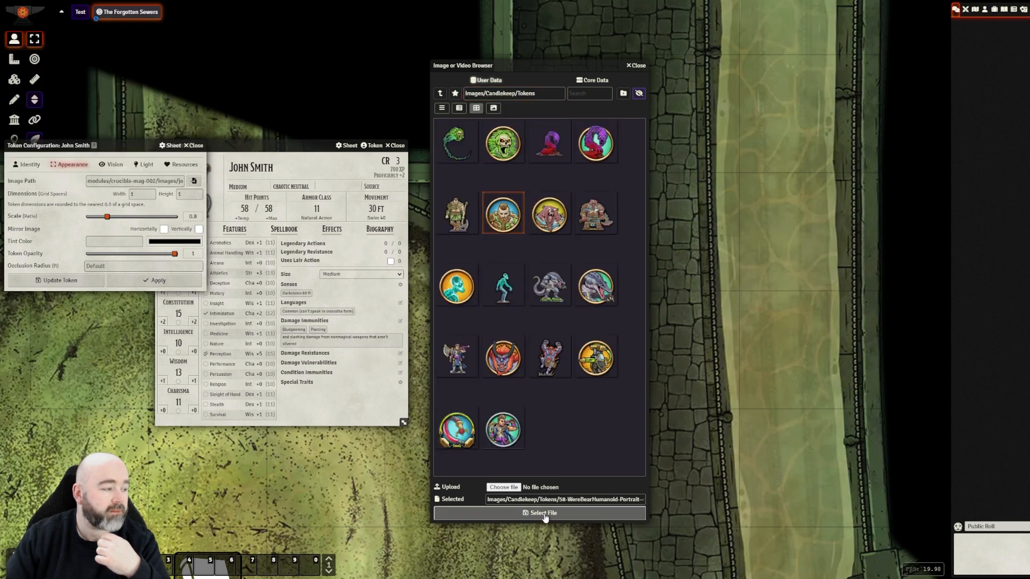
click(543, 513)
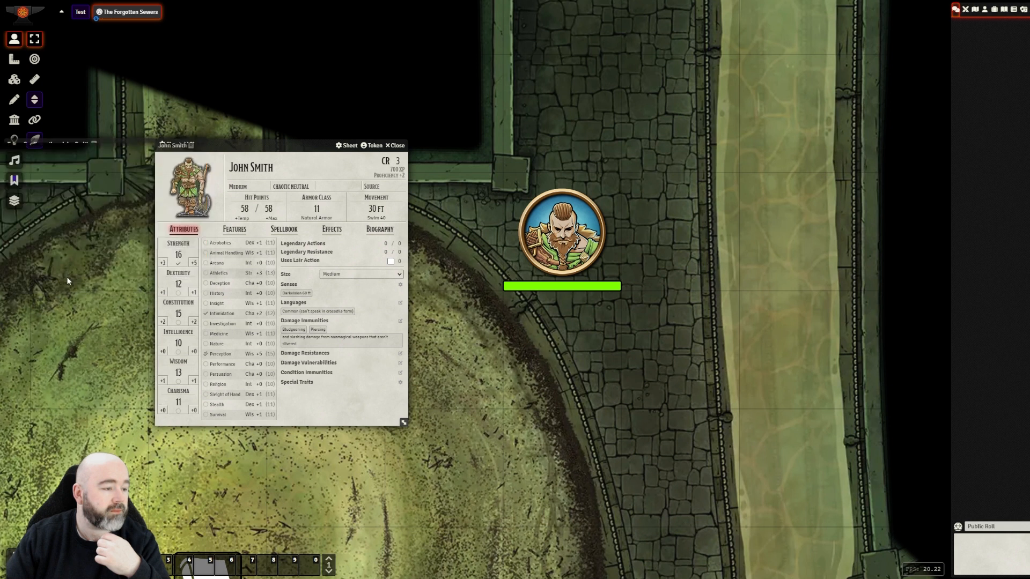
click(561, 230)
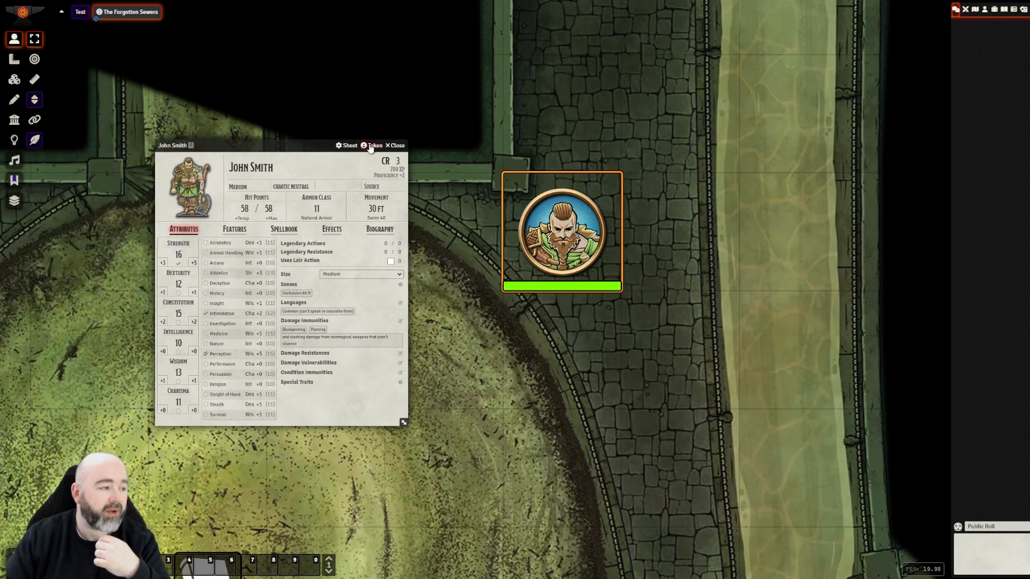
click(374, 146)
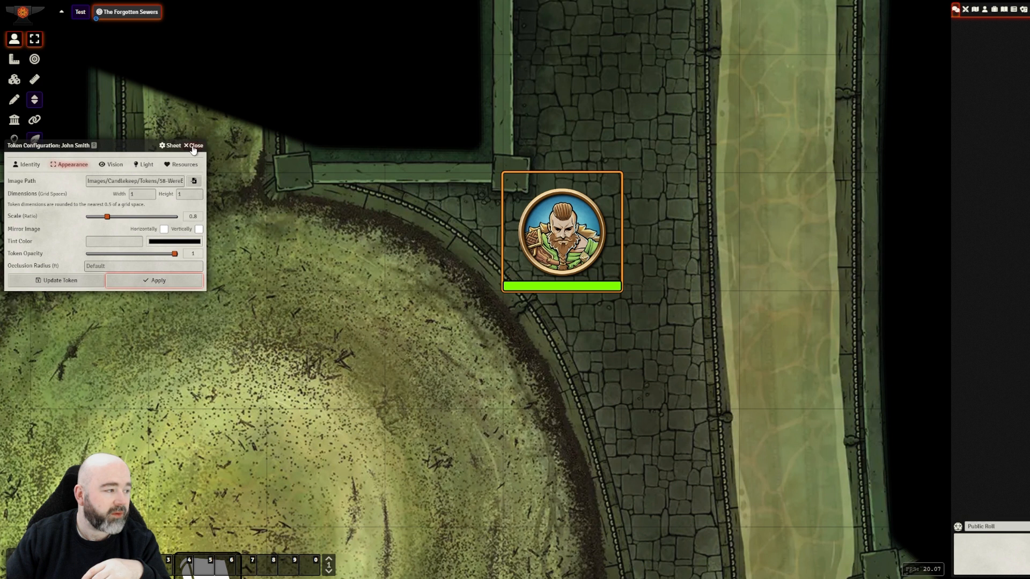
click(194, 146)
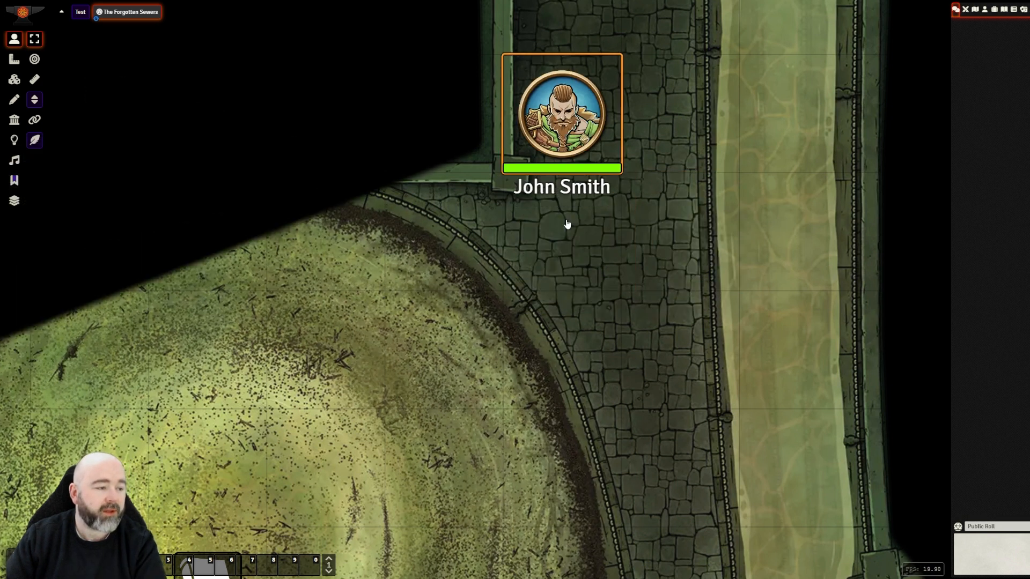
double_click(562, 111)
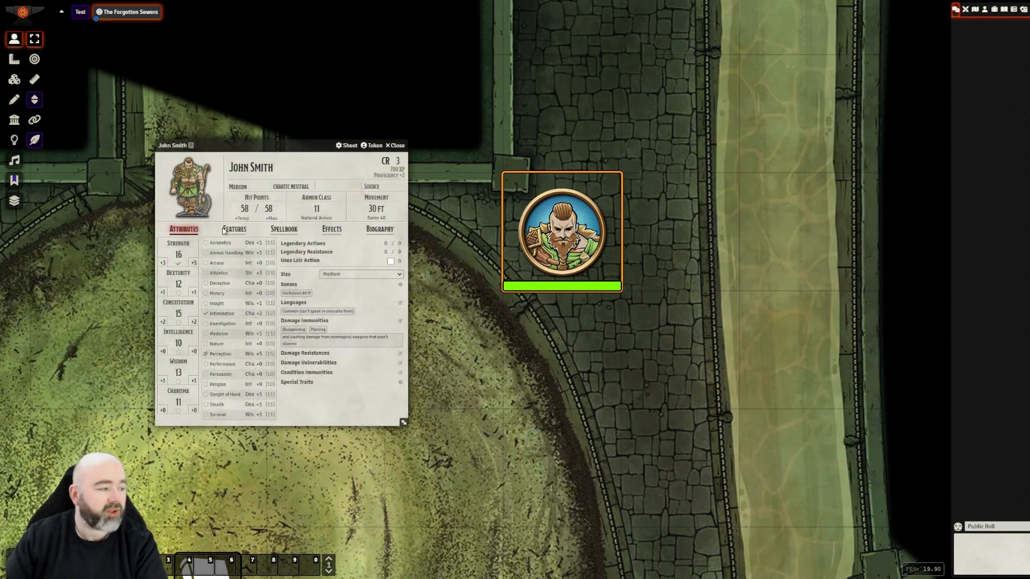
Review John Smith's attacks and features, then bring up the module management list.
click(234, 229)
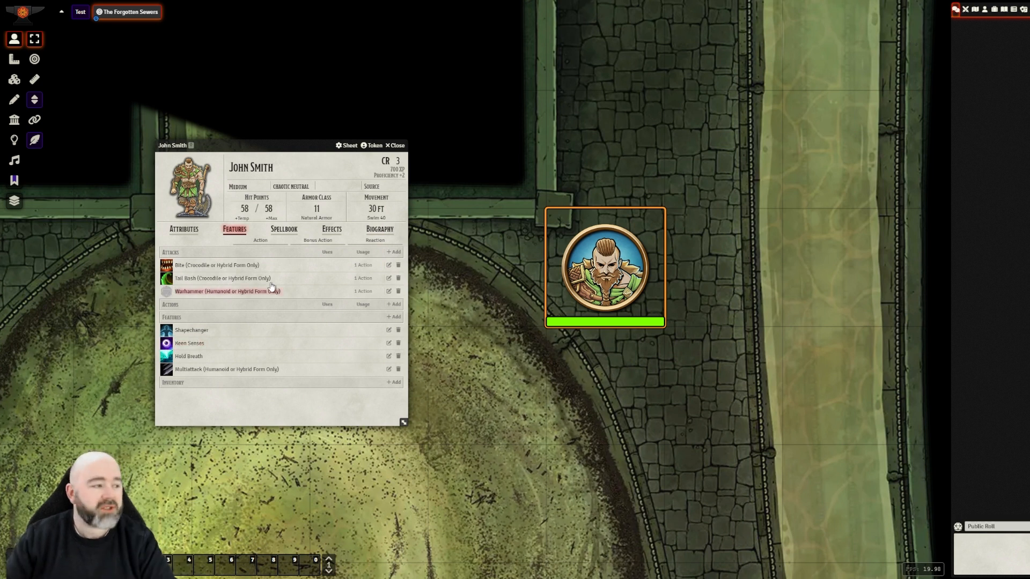
click(393, 146)
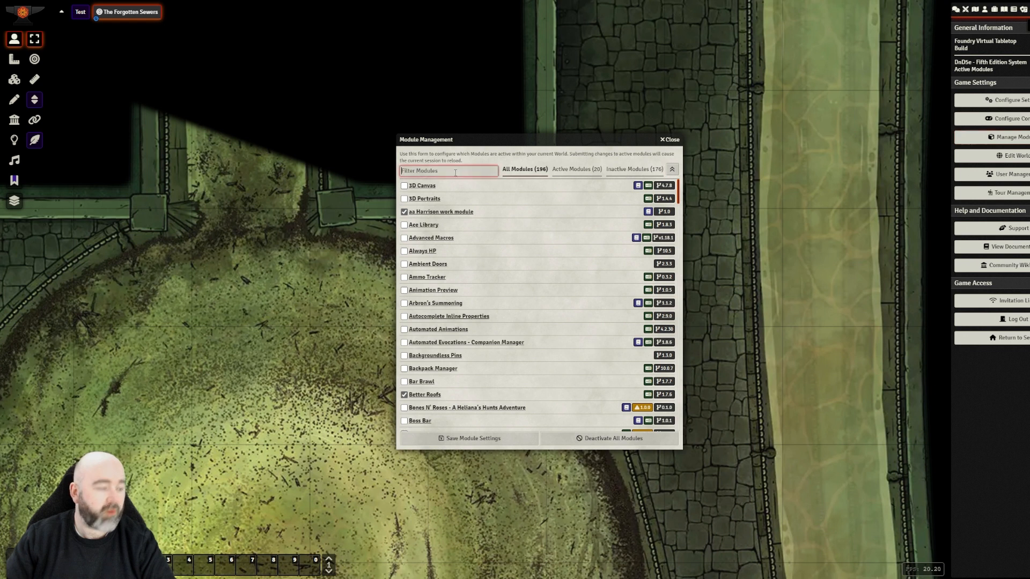
Filter modules for 'flip', enable Token Flip, and save so the world reloads.
text(flip)
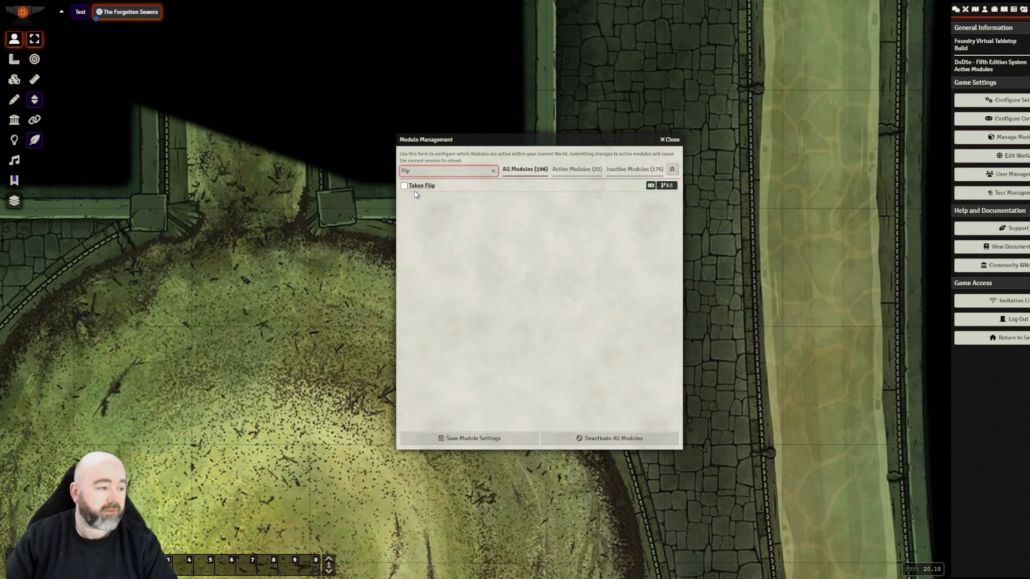
click(404, 185)
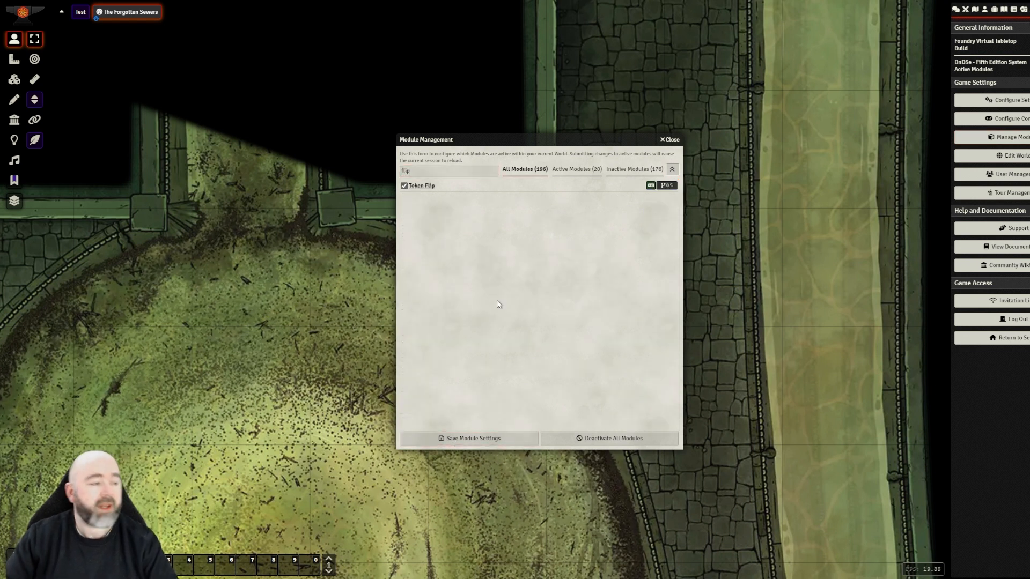
click(469, 438)
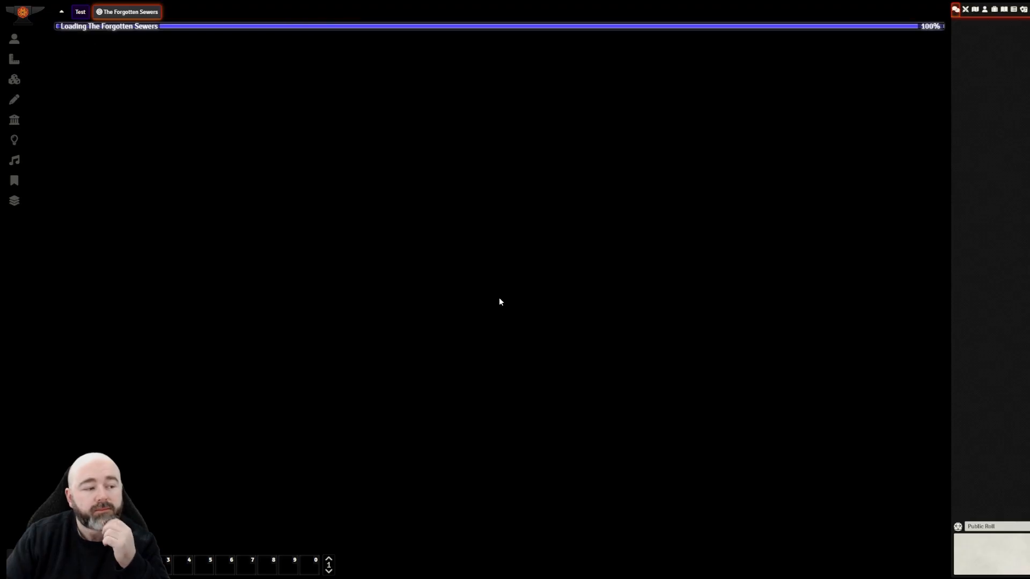
click(14, 38)
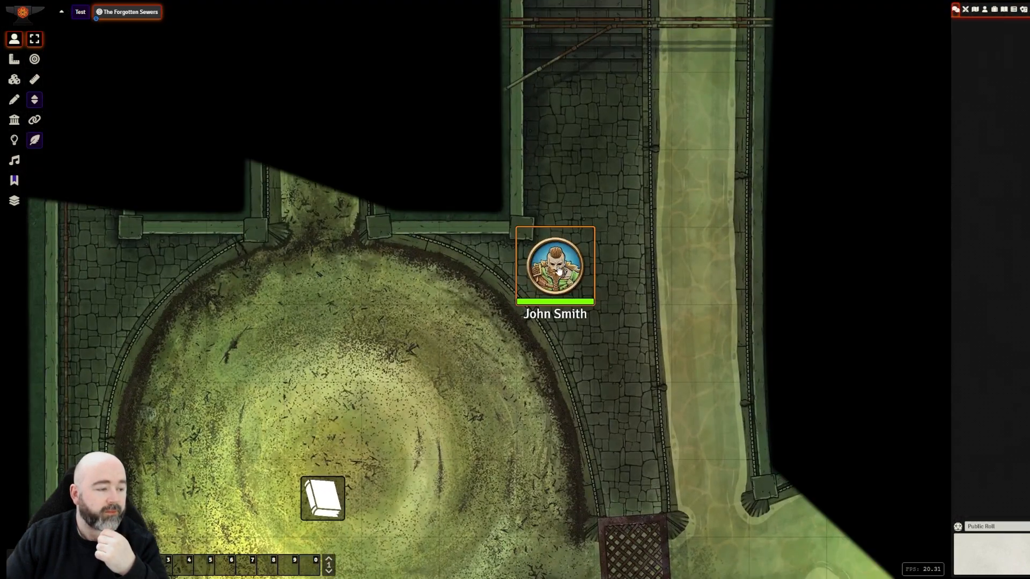
Open Configure Token Flip from the Identity tab of John Smith's token settings.
double_click(554, 266)
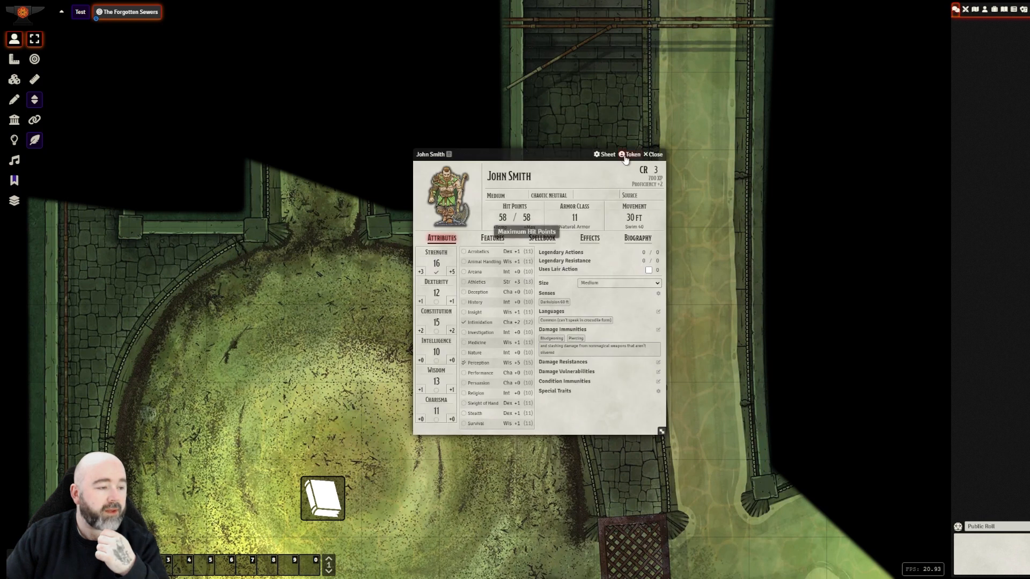
click(629, 154)
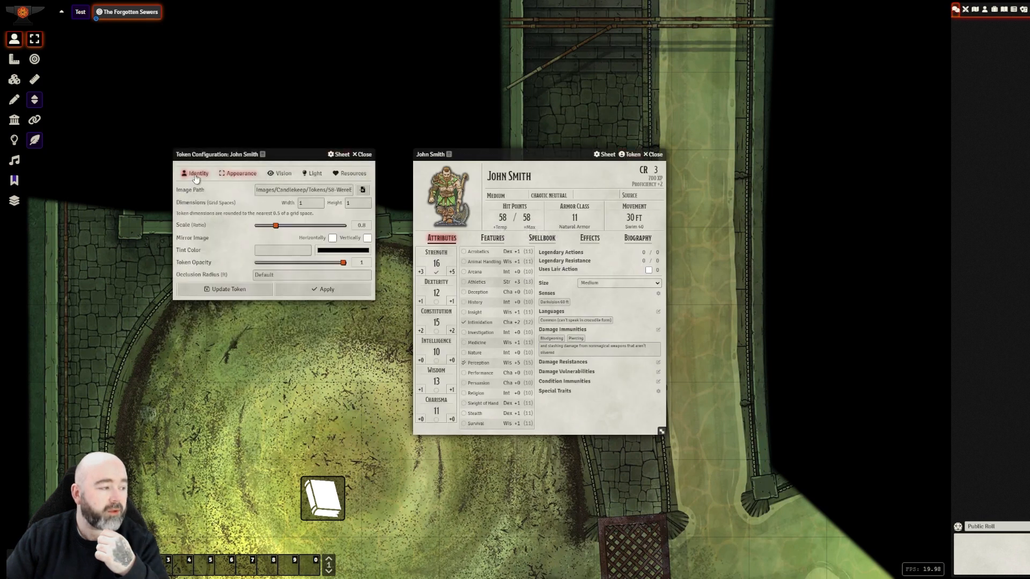
click(198, 173)
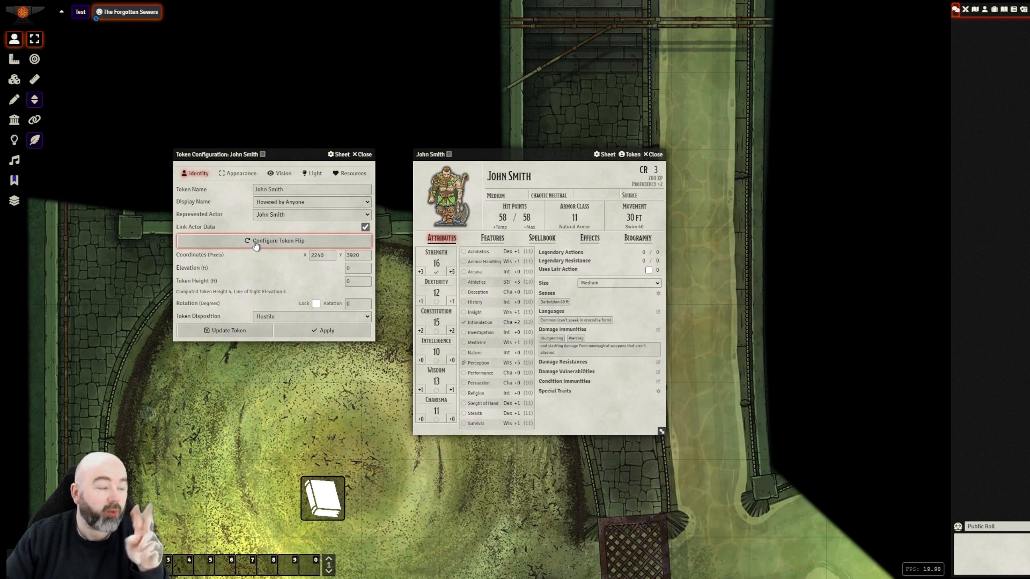
click(278, 240)
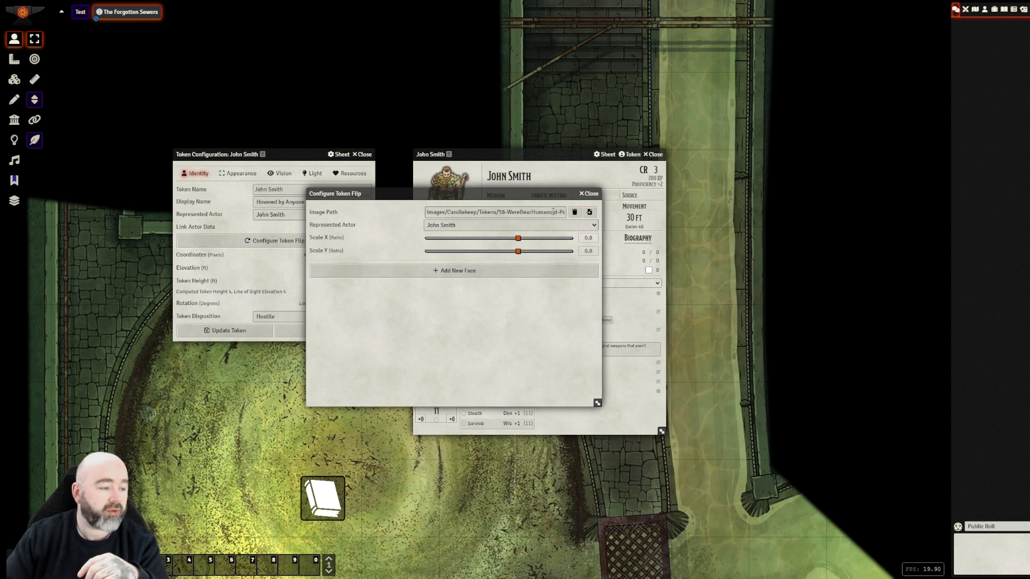
mouse_move(454, 270)
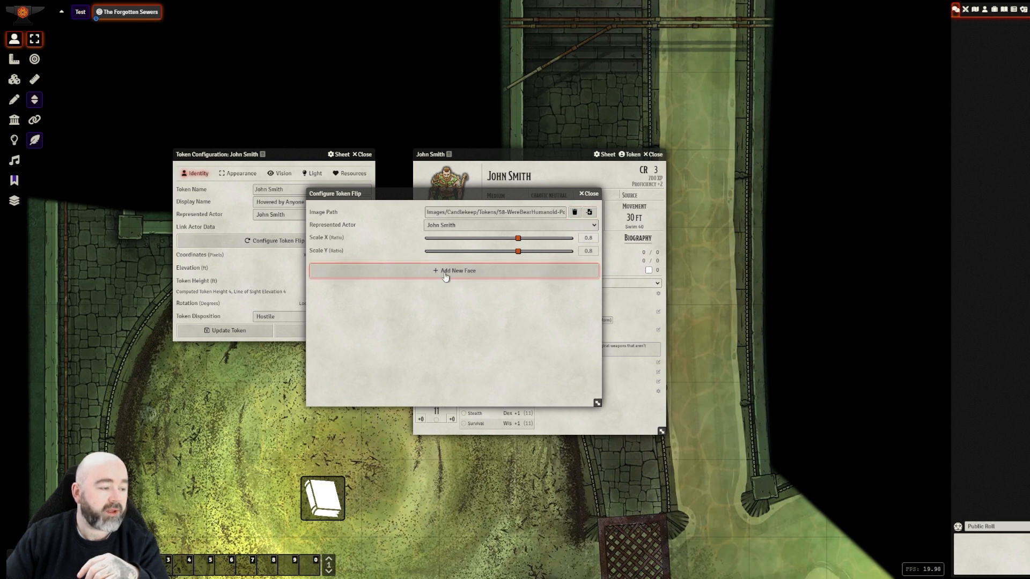
Add a new Token Flip face using the WereCrocodile portrait image.
click(454, 270)
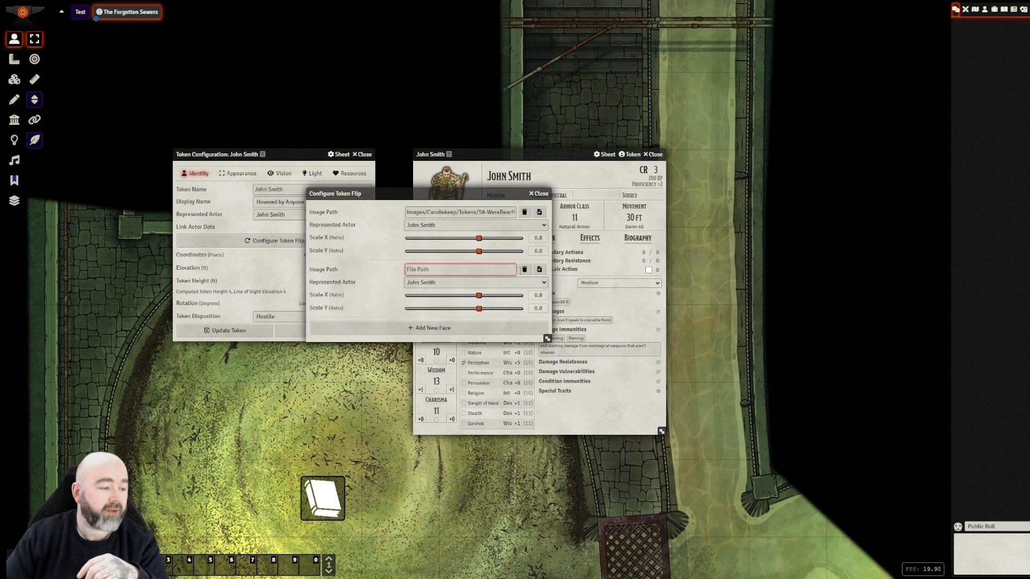
click(538, 269)
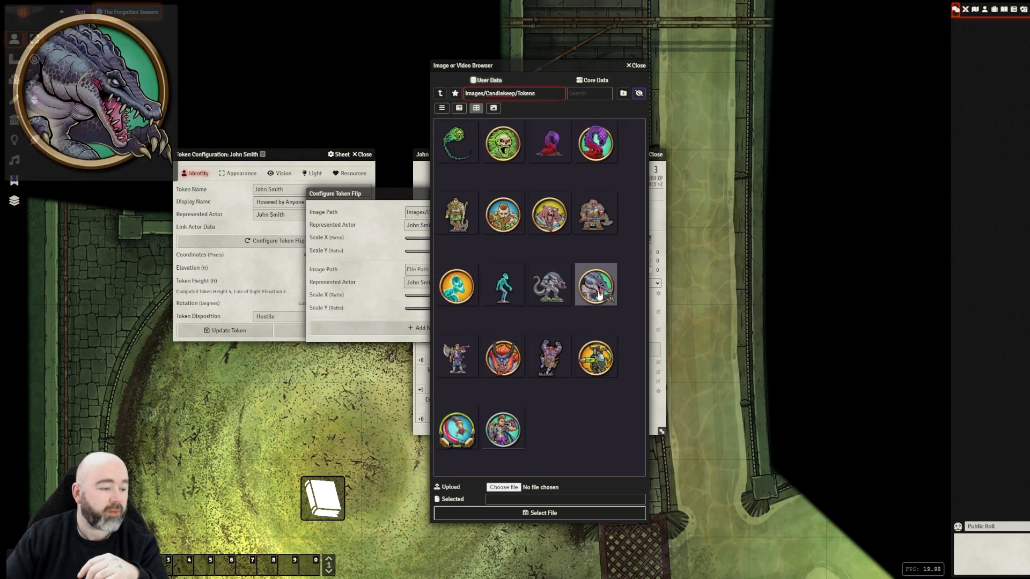
click(594, 285)
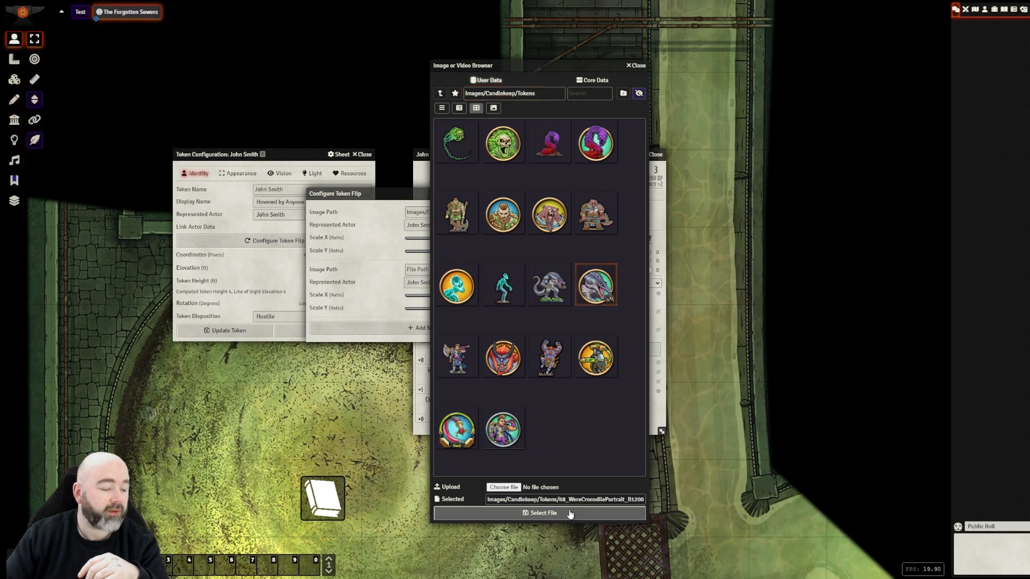
click(541, 513)
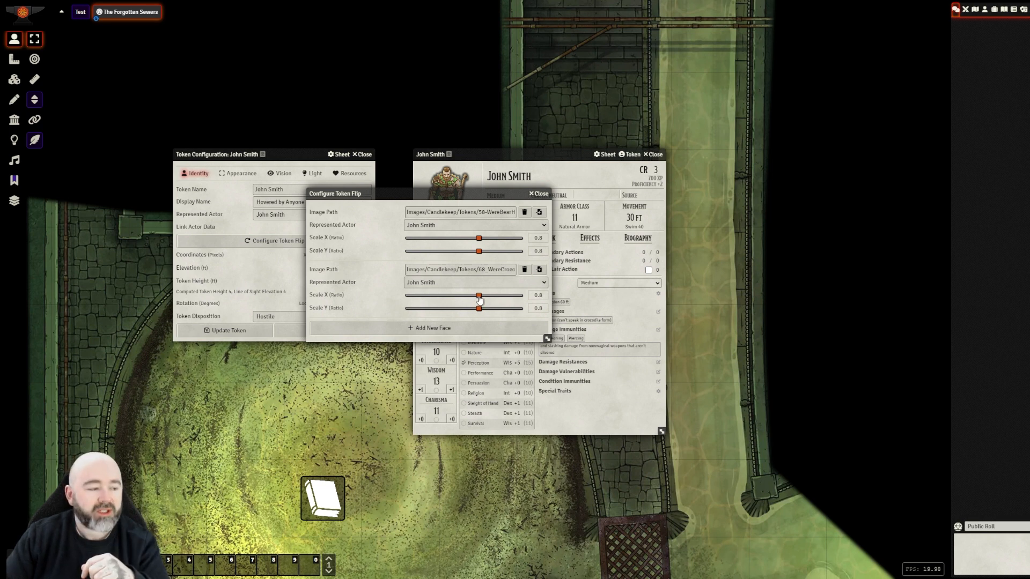
Raise the second face's Scale X and Scale Y sliders to 1.1.
drag(479, 295, 481, 308)
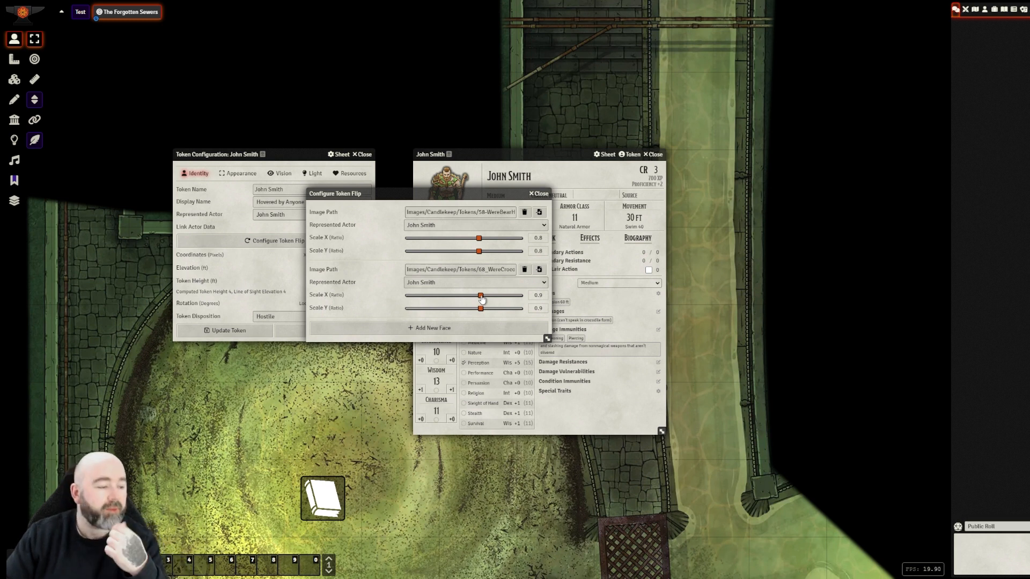
drag(481, 295, 499, 295)
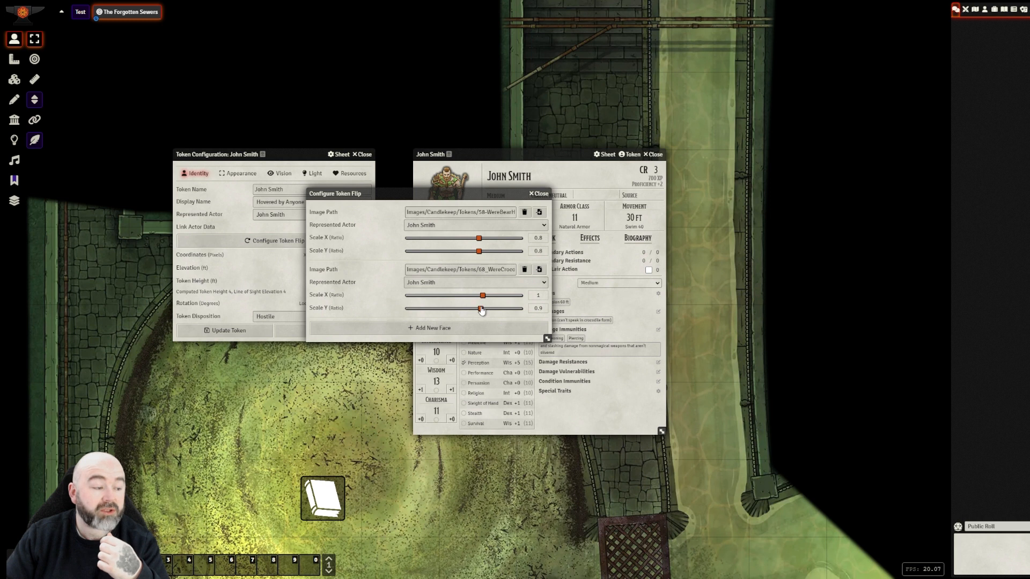
drag(479, 309, 483, 309)
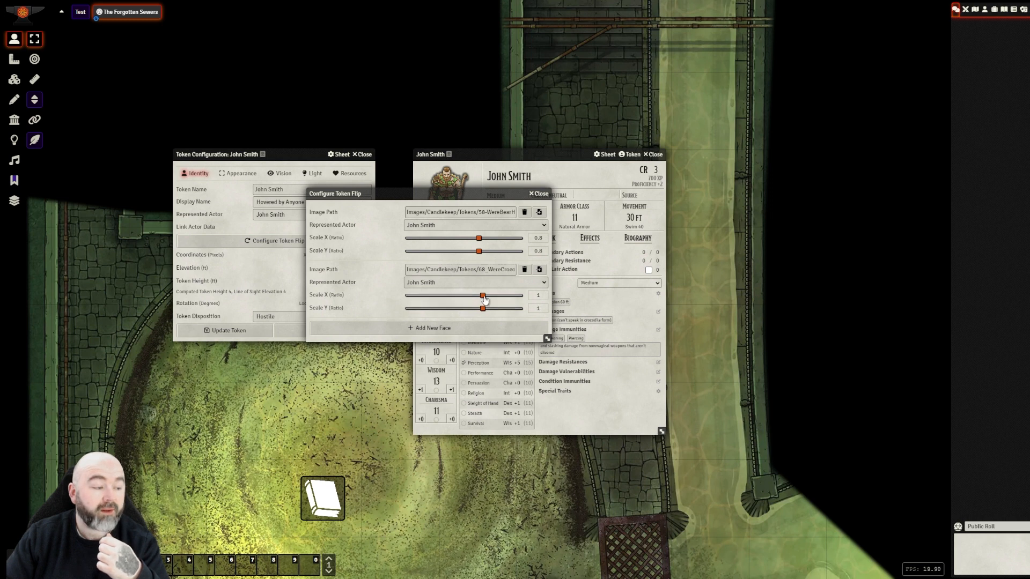
drag(482, 295, 484, 296)
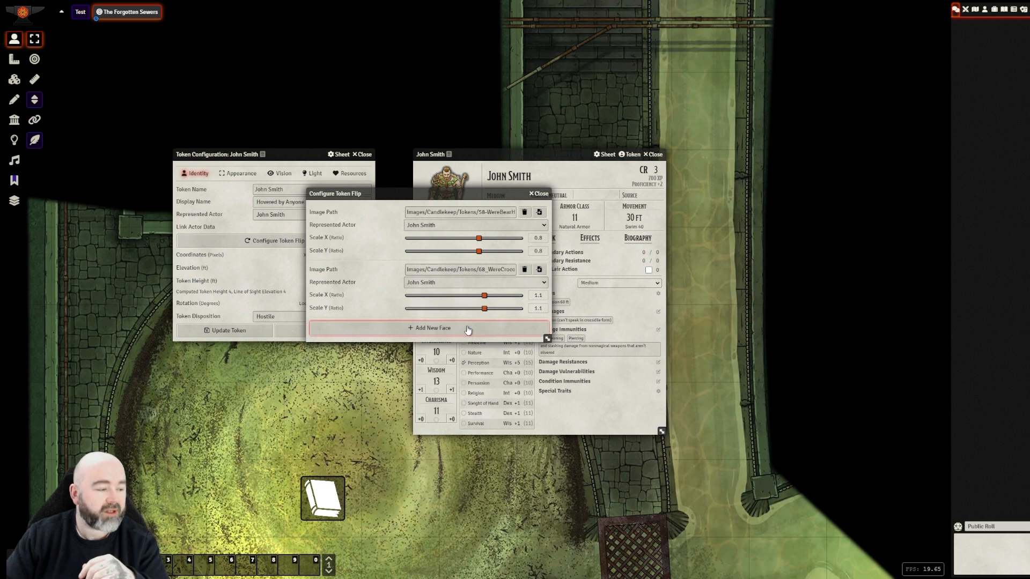
mouse_move(446, 267)
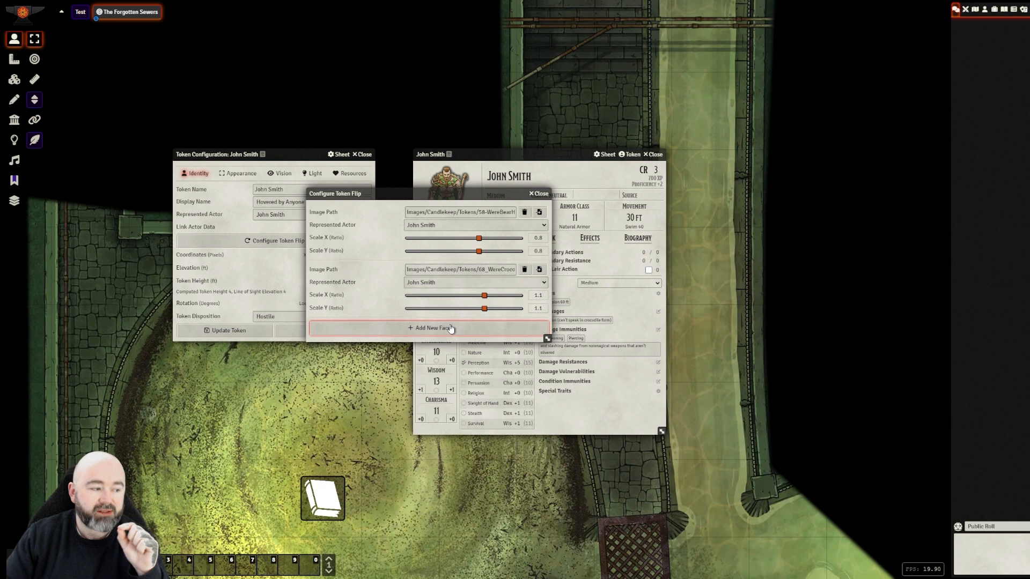
Close John Smith's Token Flip settings, token configuration and character sheet windows.
click(537, 193)
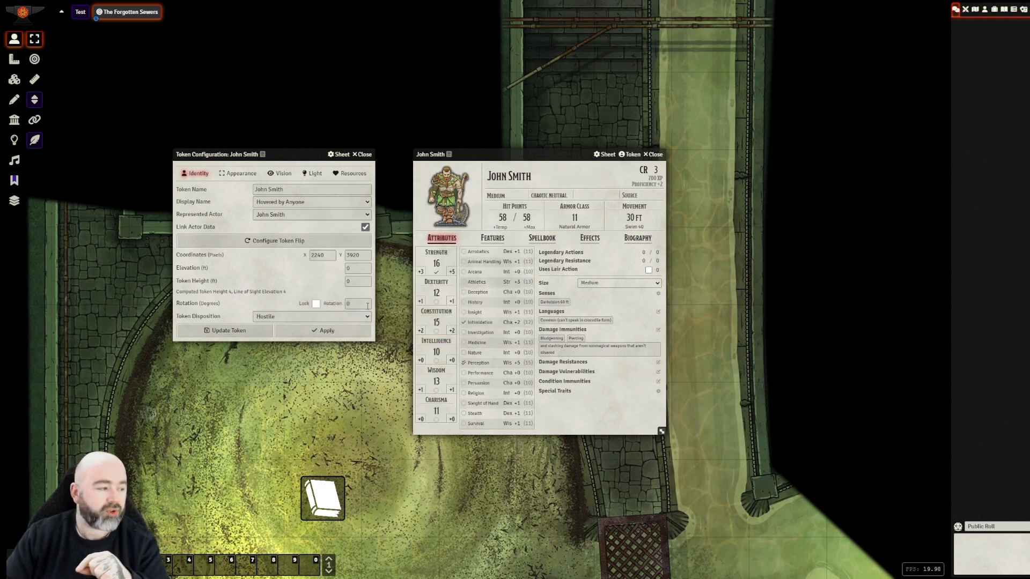
click(362, 154)
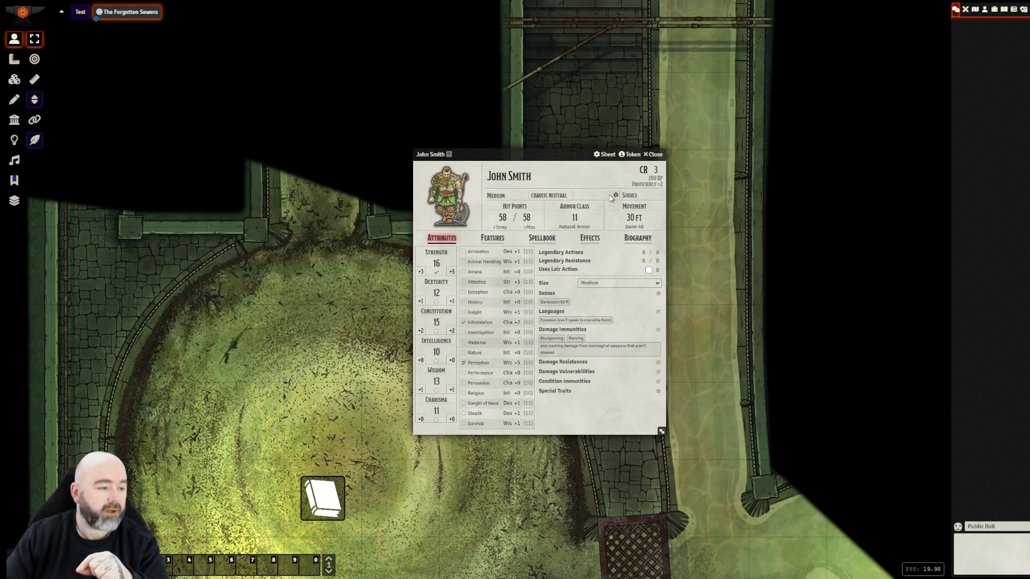
click(654, 155)
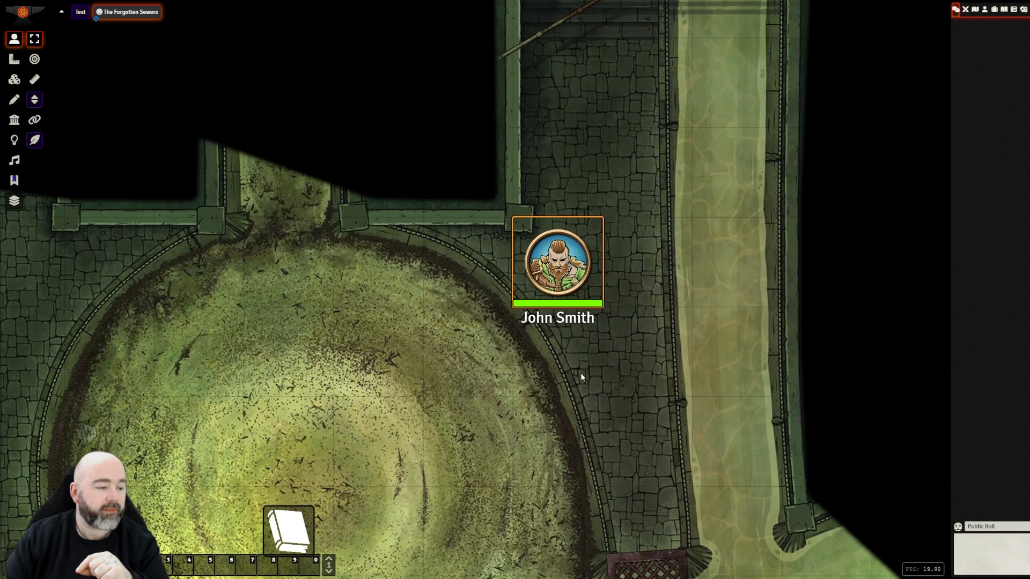